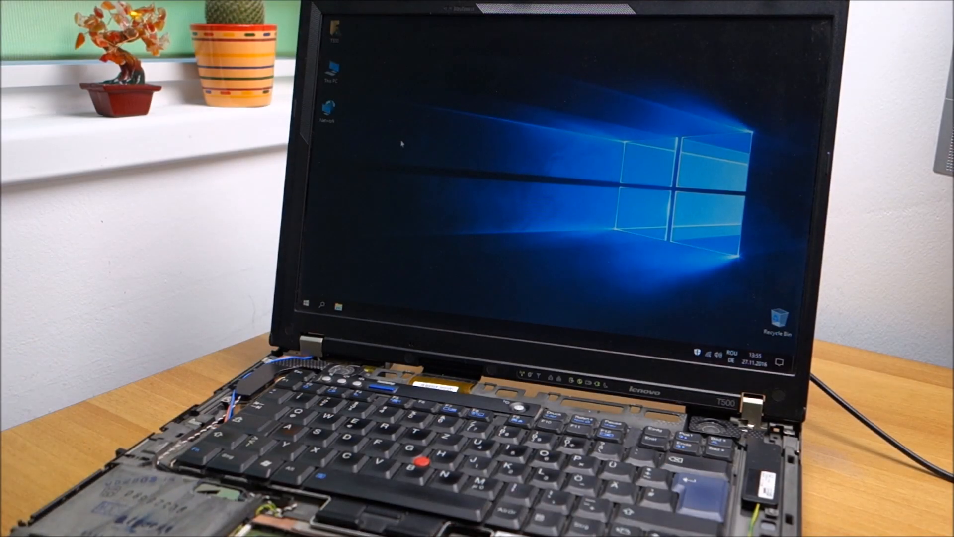
mouse_move(553, 172)
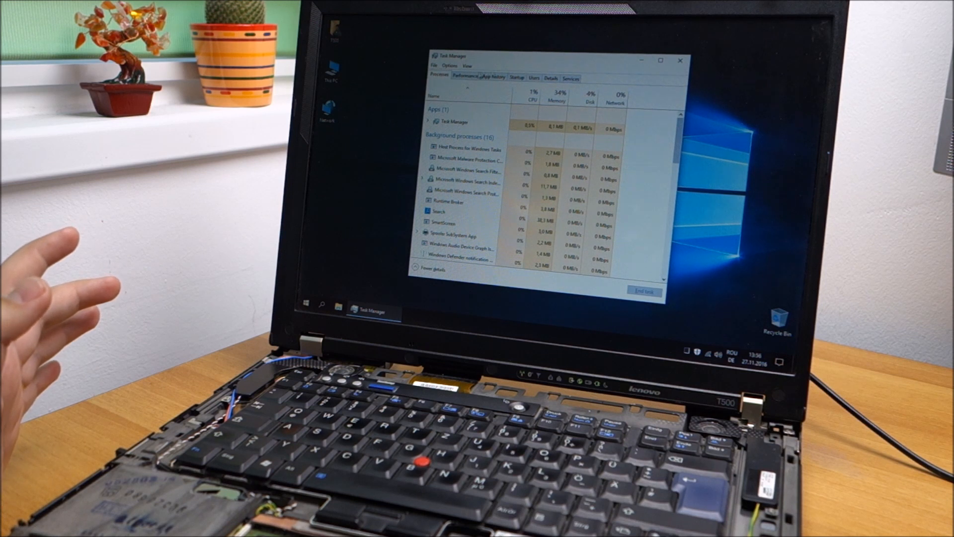
click(465, 75)
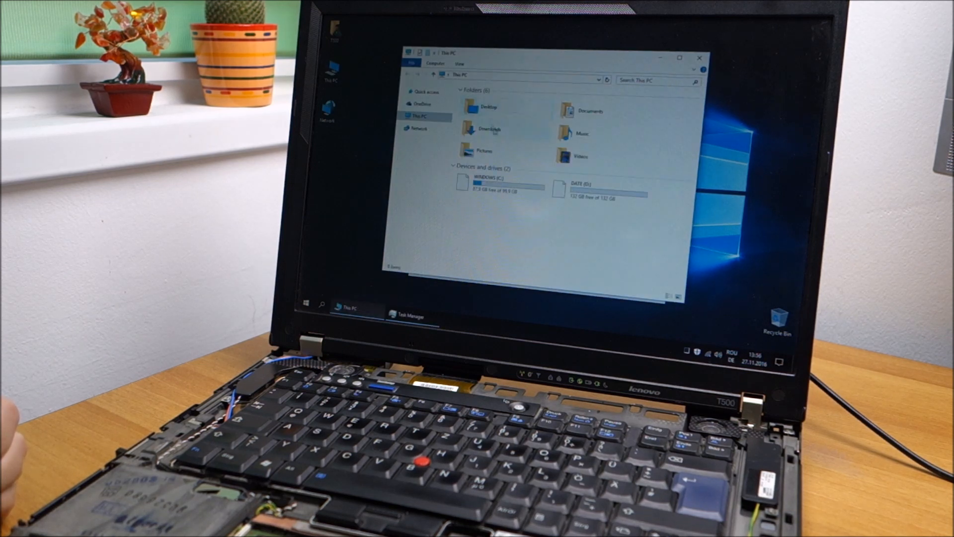
Step: Run cpuz_x64 from D:\PROGRAME\CPU-Z, approving the UAC prompt
double_click(596, 186)
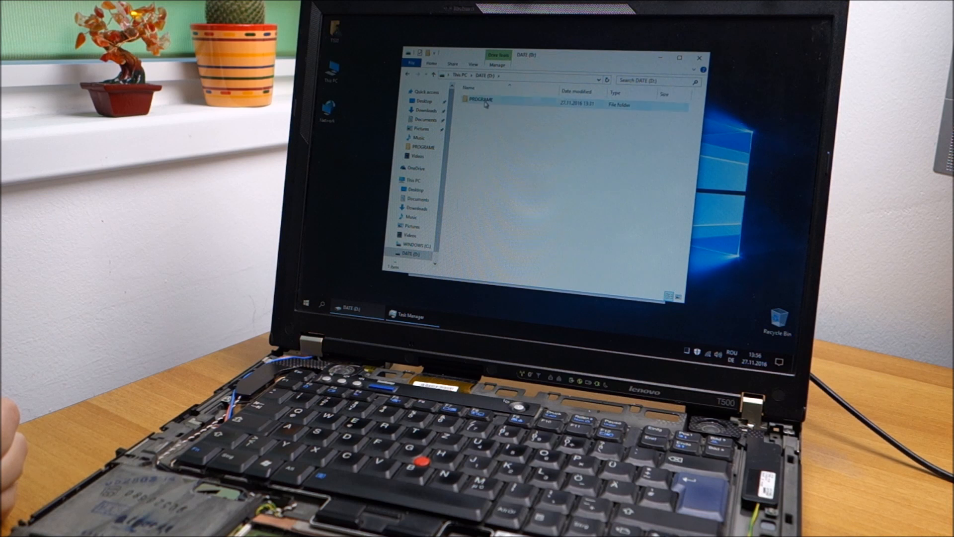
double_click(480, 100)
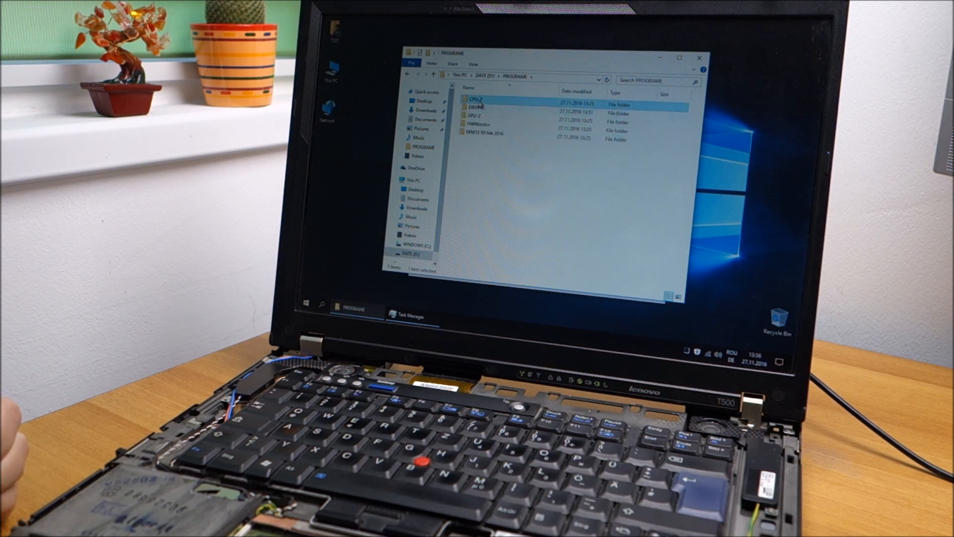
double_click(478, 100)
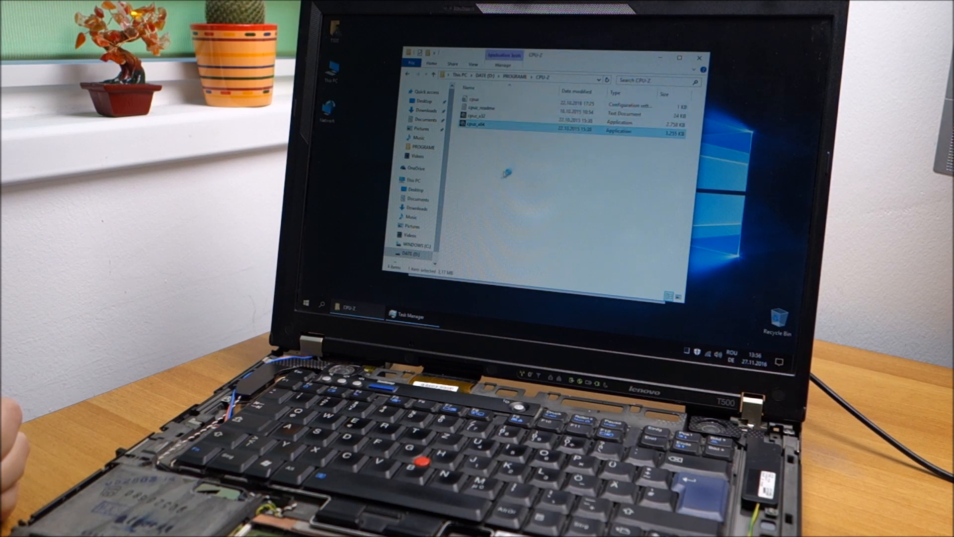
double_click(481, 131)
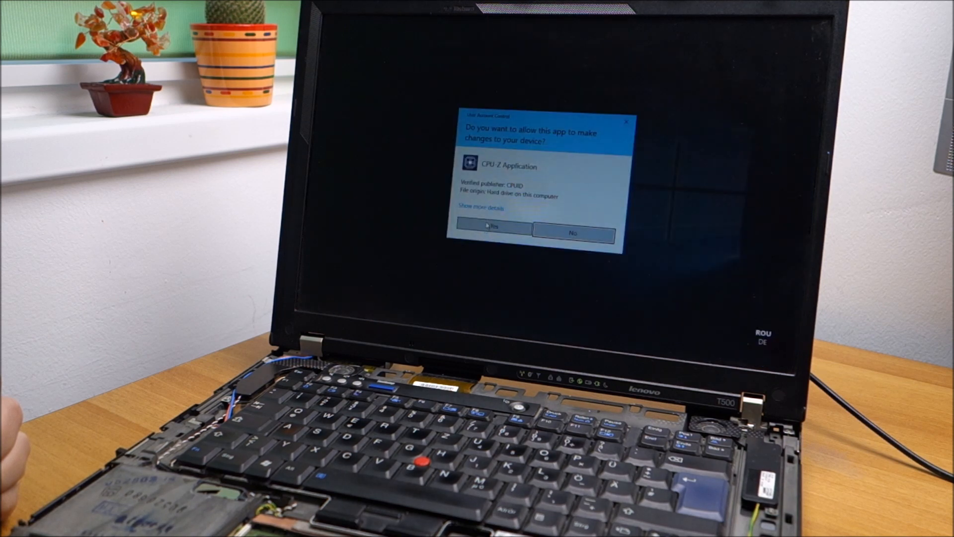
click(493, 227)
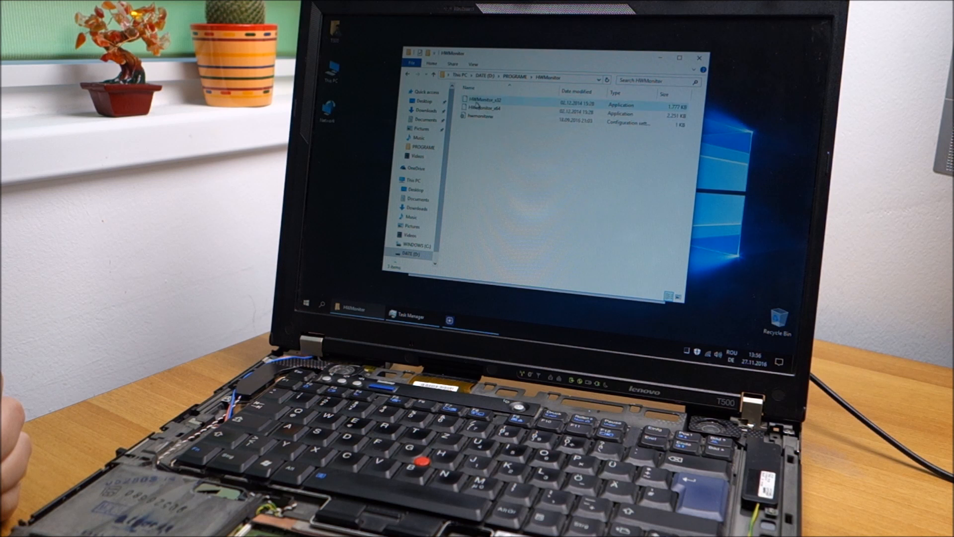
Step: Run HWMonitor from the PROGRAME folder, approving its UAC prompt
double_click(499, 104)
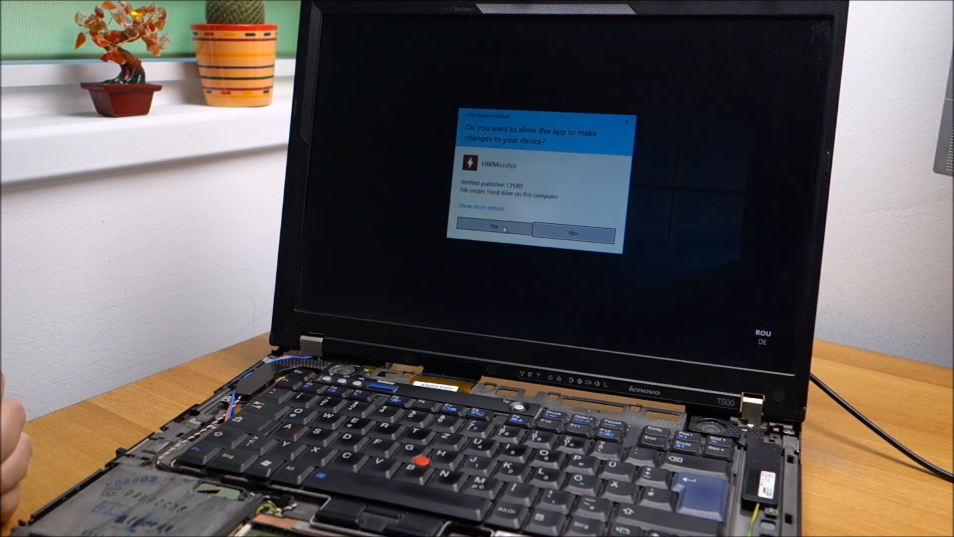
click(492, 229)
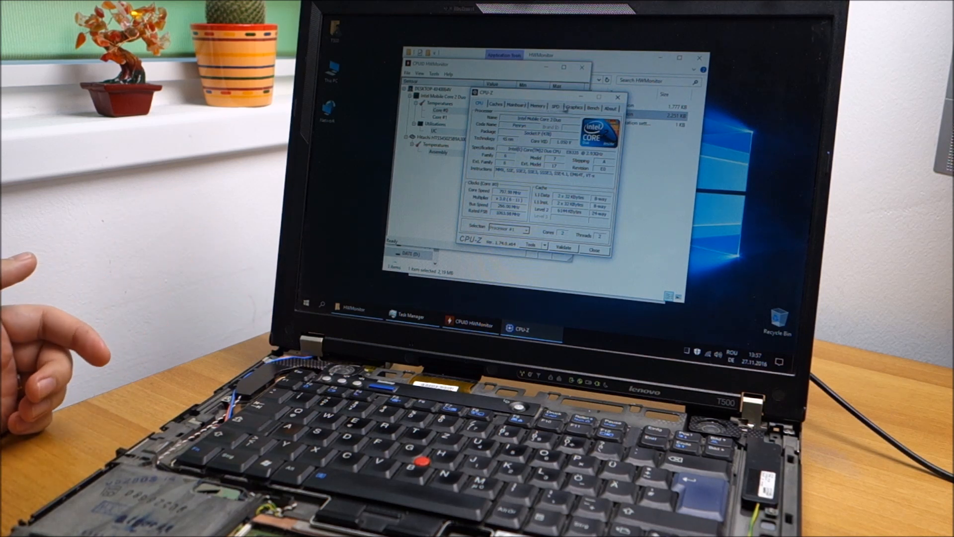
Step: Start the Stress CPU test from CPU-Z's Bench page
click(593, 107)
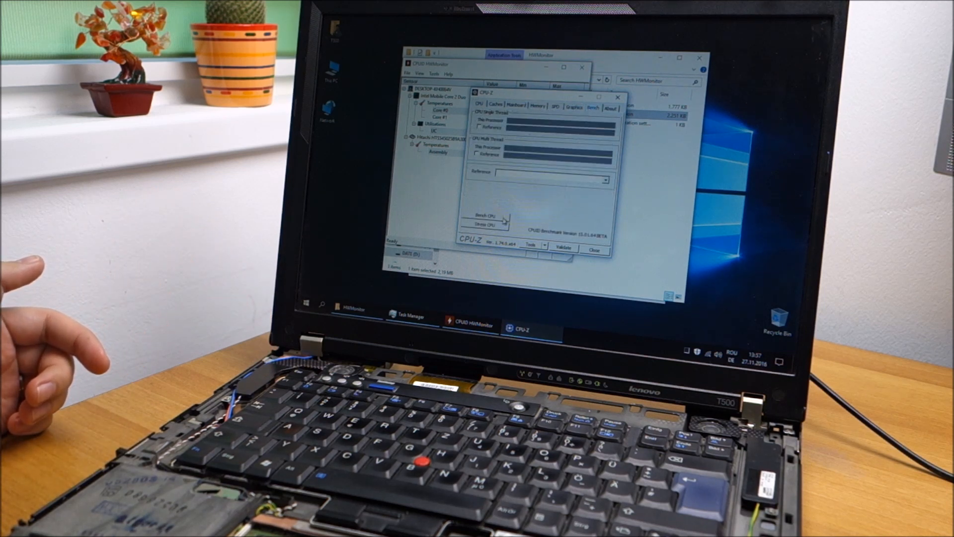
click(485, 216)
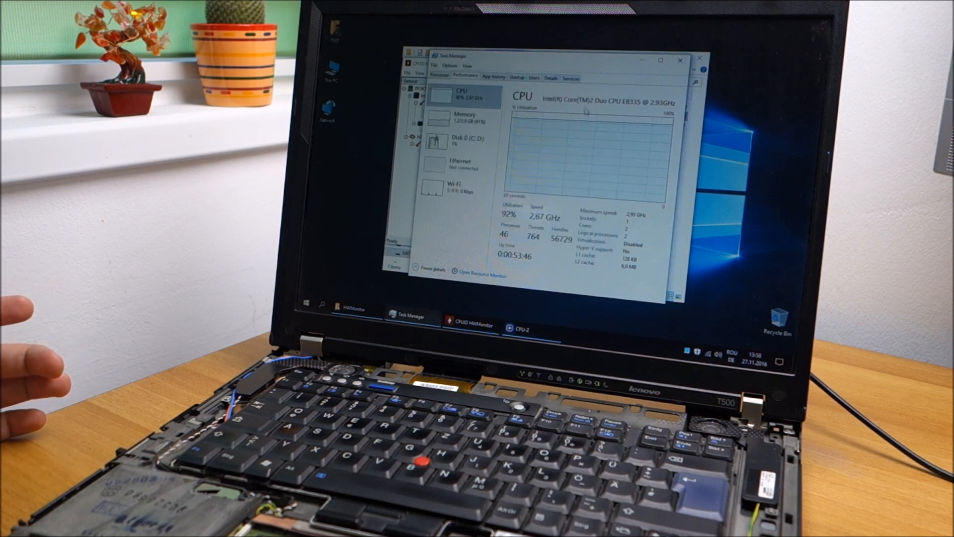
click(520, 329)
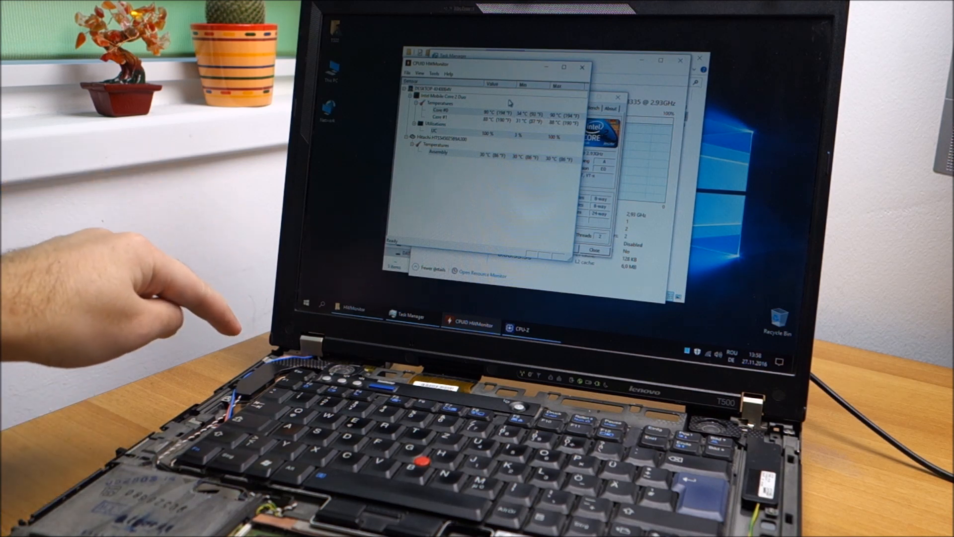
mouse_move(232, 322)
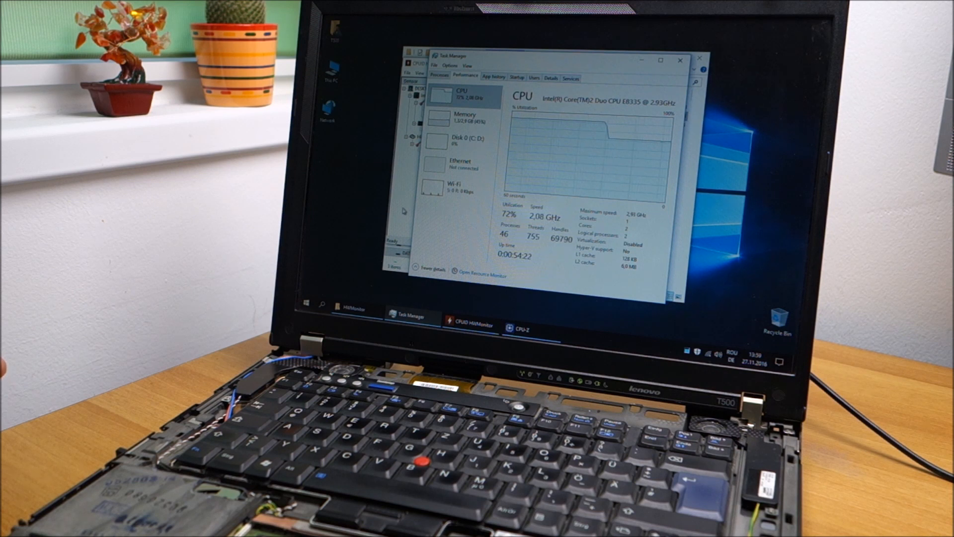
click(469, 327)
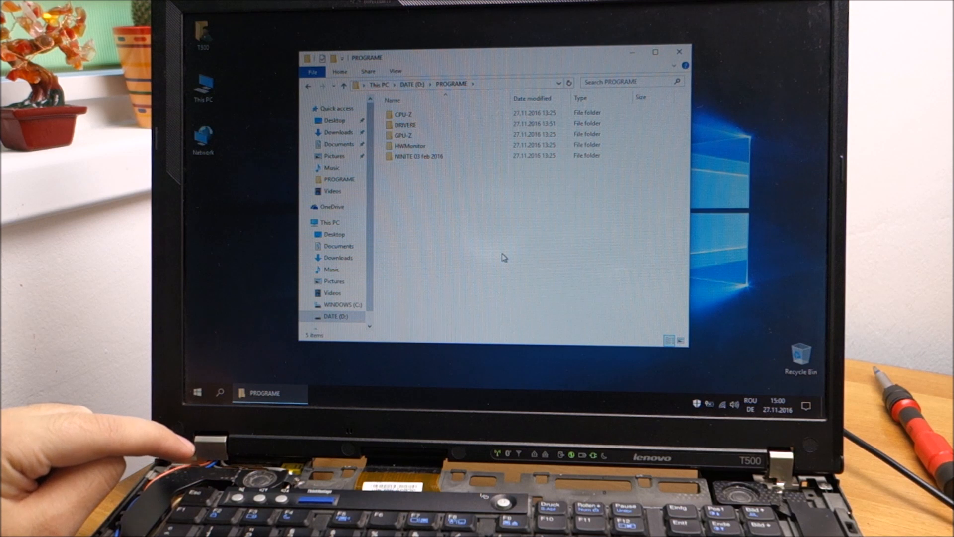
Step: Launch cpuz_x64 from the CPU-Z folder in D:\PROGRAME
click(410, 145)
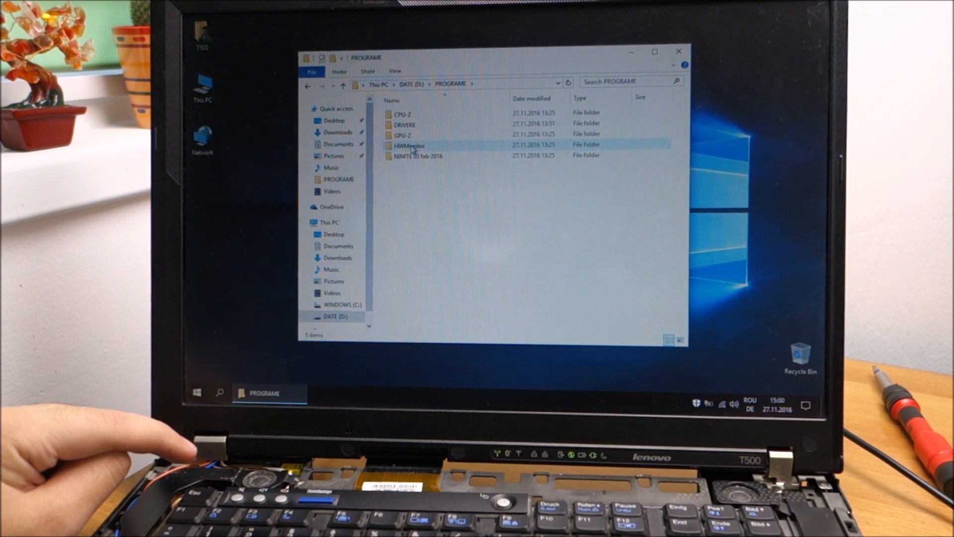
double_click(400, 134)
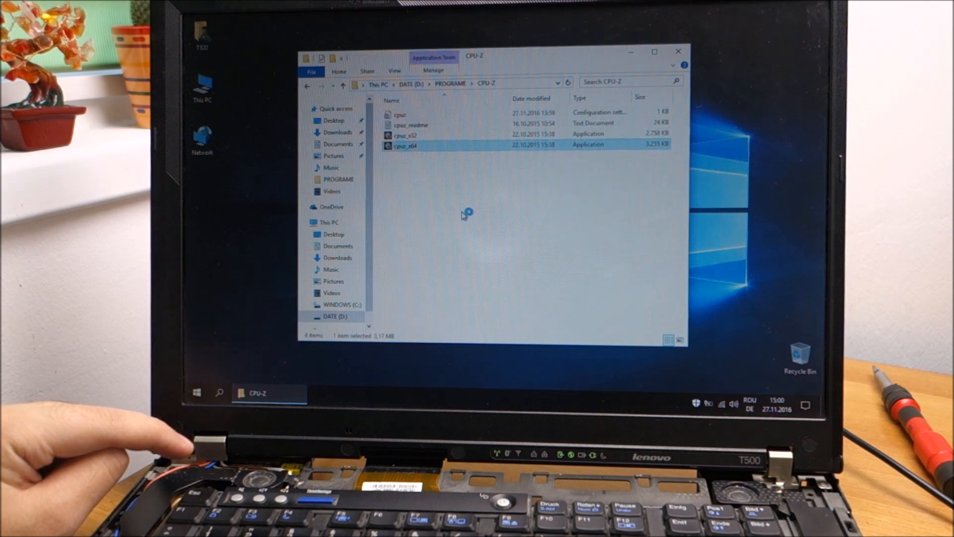
double_click(402, 146)
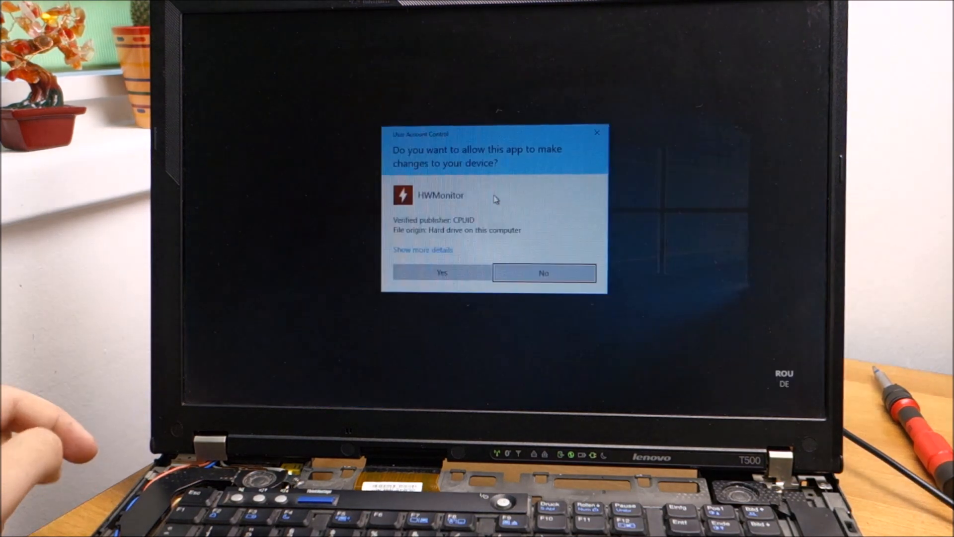
Step: Approve the UAC prompt so HWMonitor runs with administrator rights
click(441, 272)
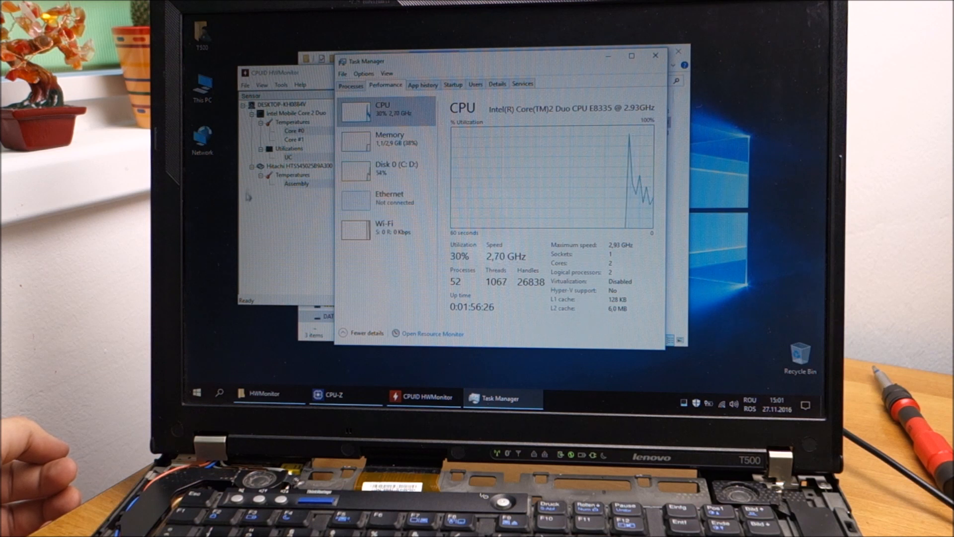
Step: Bring HWMonitor forward, then CPU-Z's processor details from the taskbar
click(421, 396)
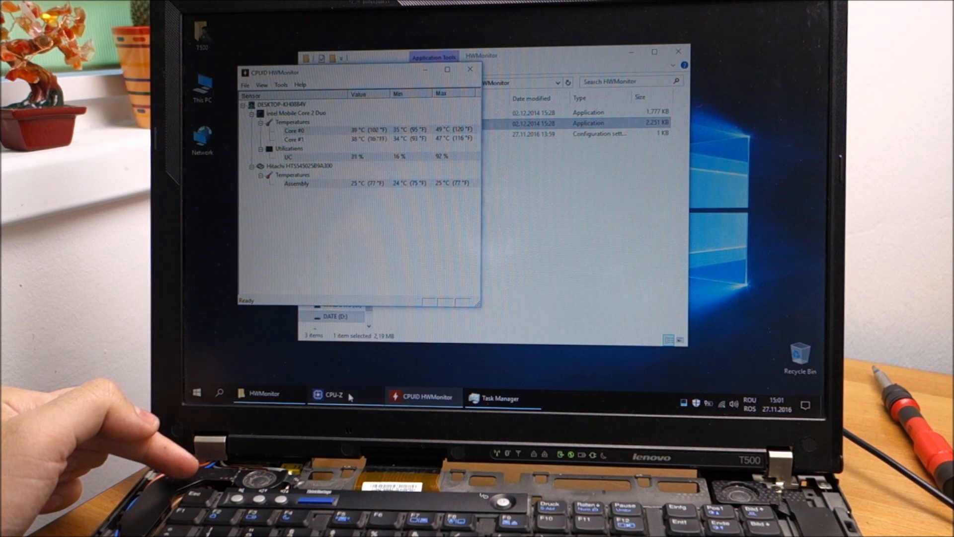
click(330, 396)
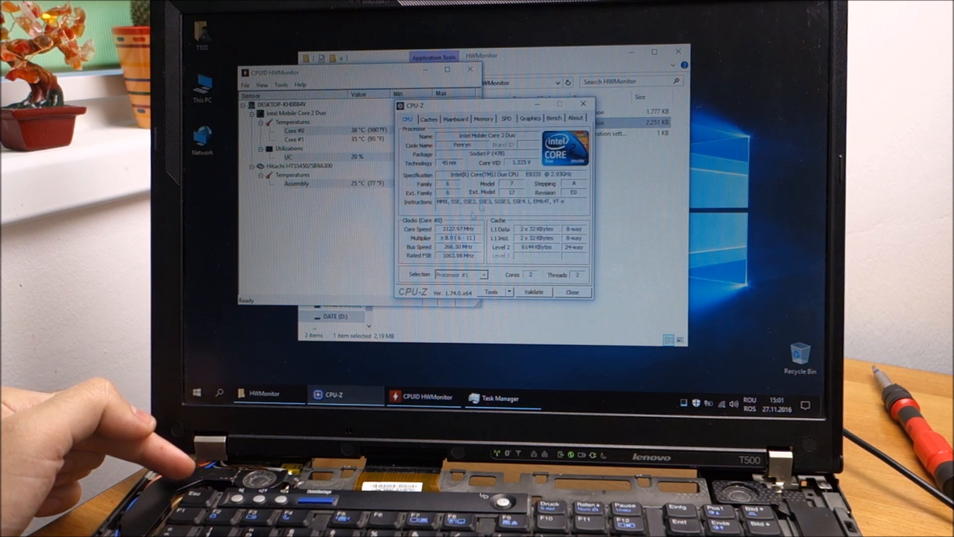
Step: Start Stress CPU on the Bench page and return to the CPU details page
click(554, 117)
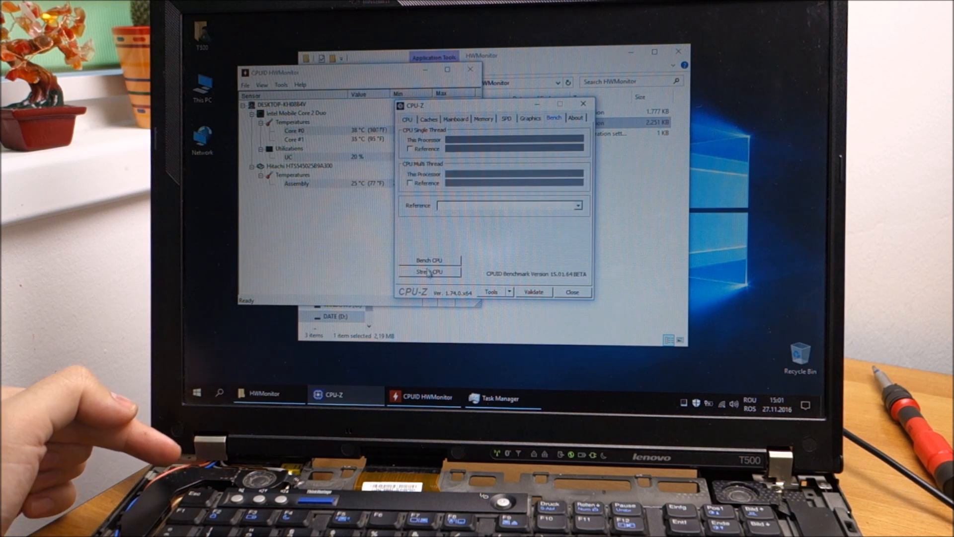
click(429, 271)
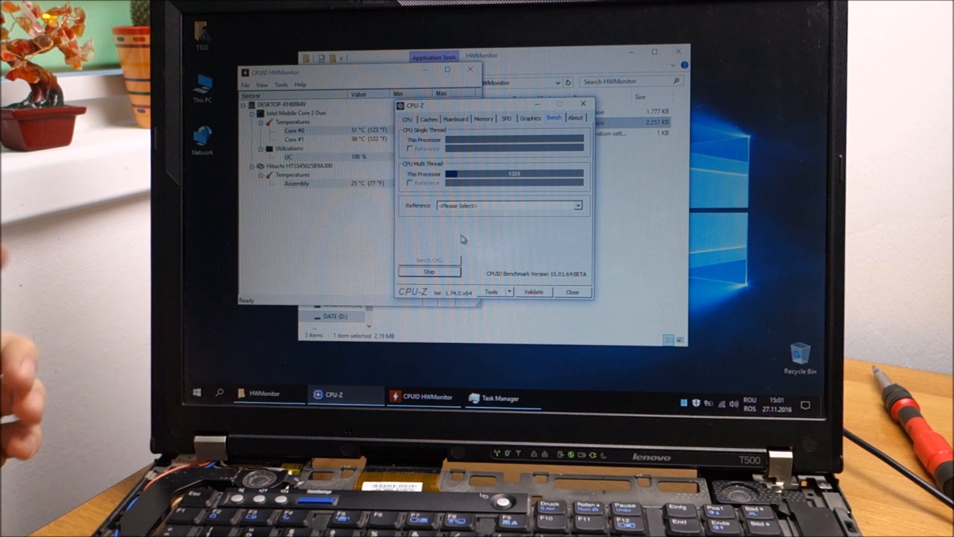
click(407, 118)
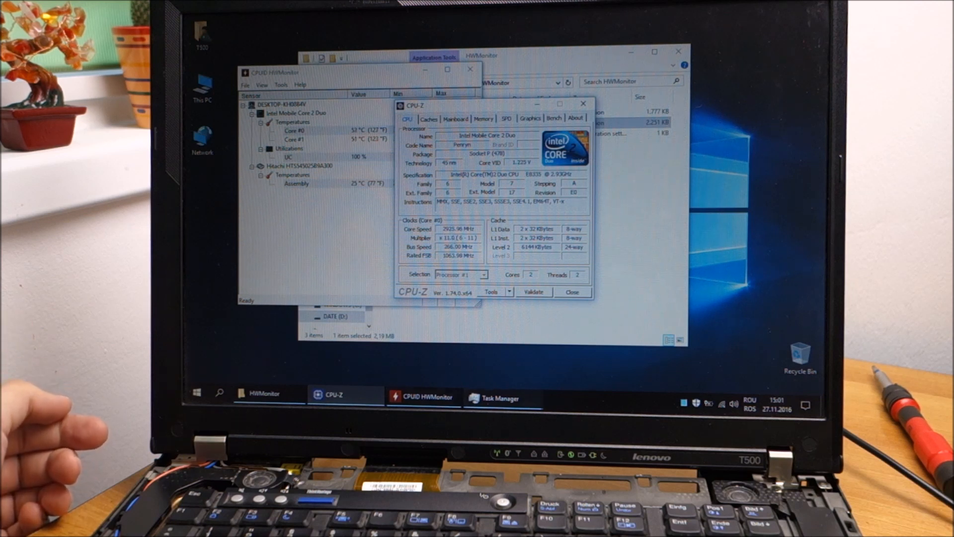
Step: Check Task Manager's CPU graph, then bring HWMonitor's temperatures forward
click(501, 398)
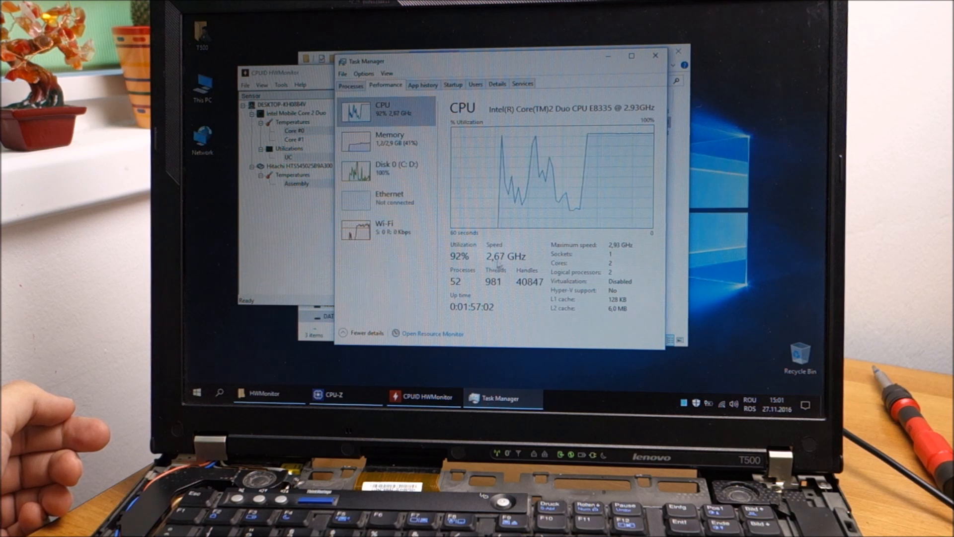
click(421, 397)
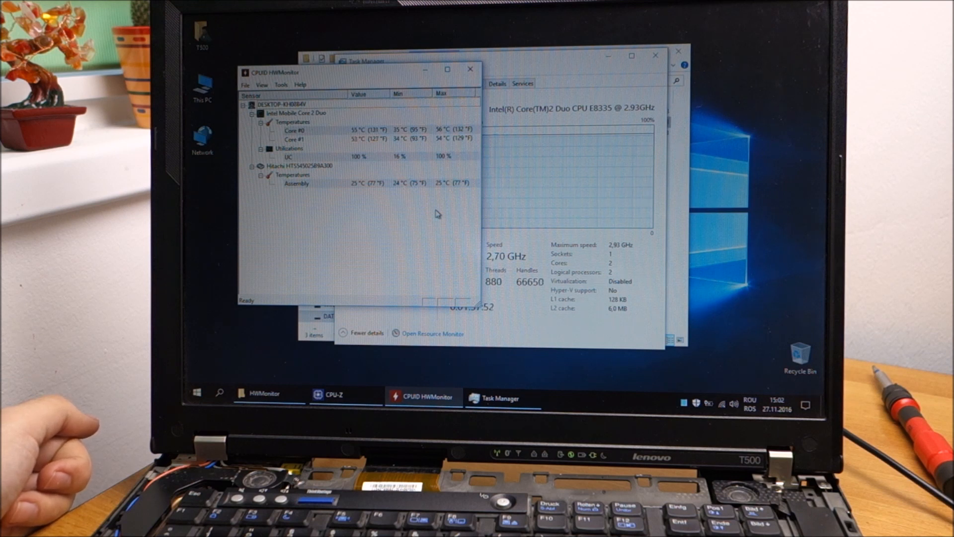
mouse_move(498, 65)
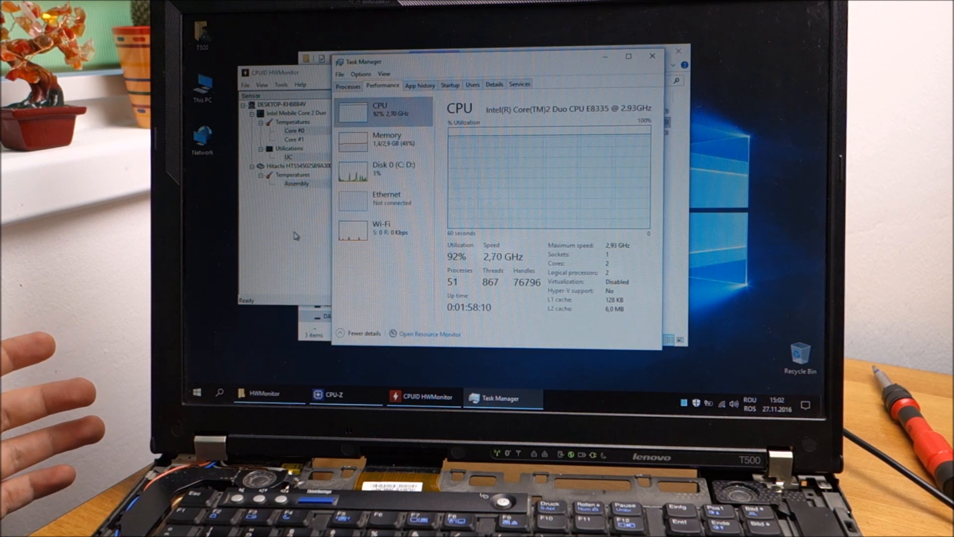
click(422, 397)
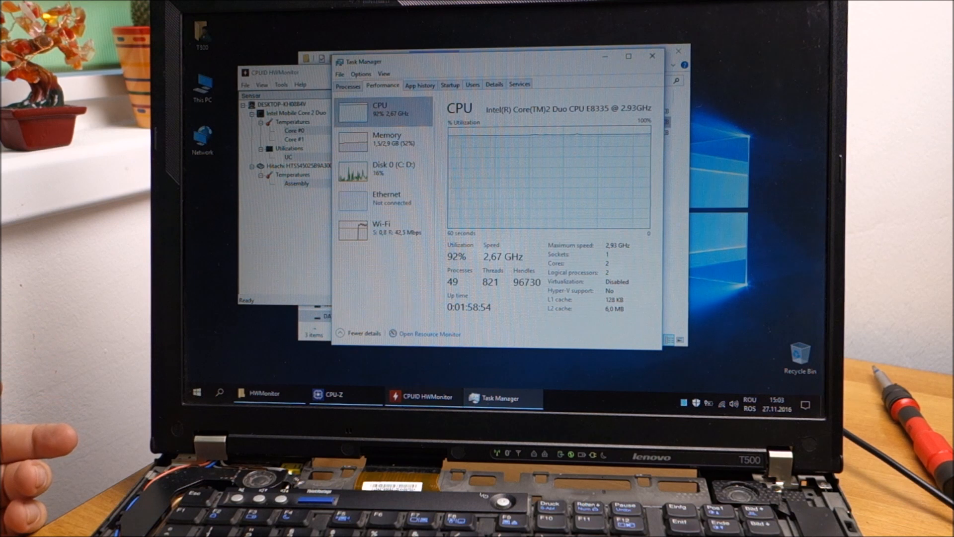
Step: Close Task Manager and show CPU-Z's Bench page with the running stress test scores
click(332, 394)
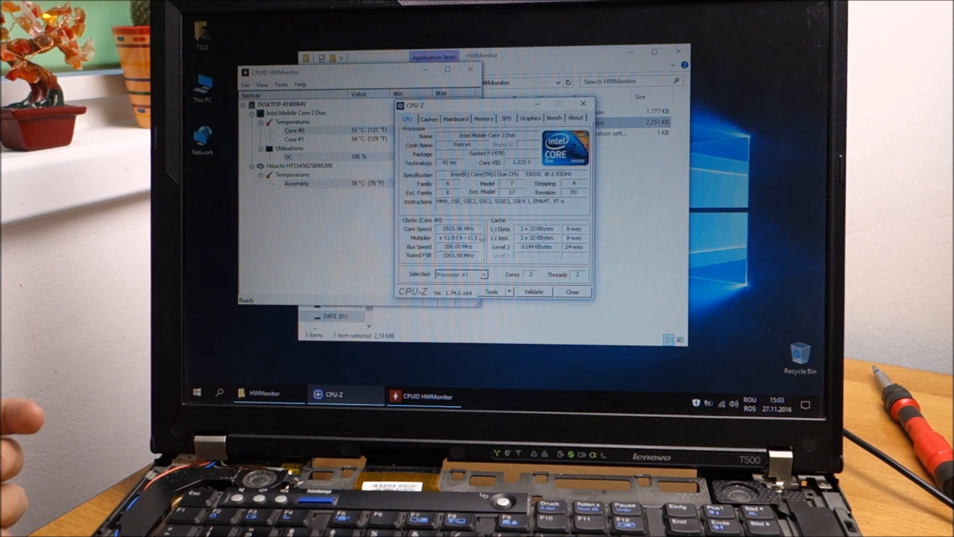
click(553, 117)
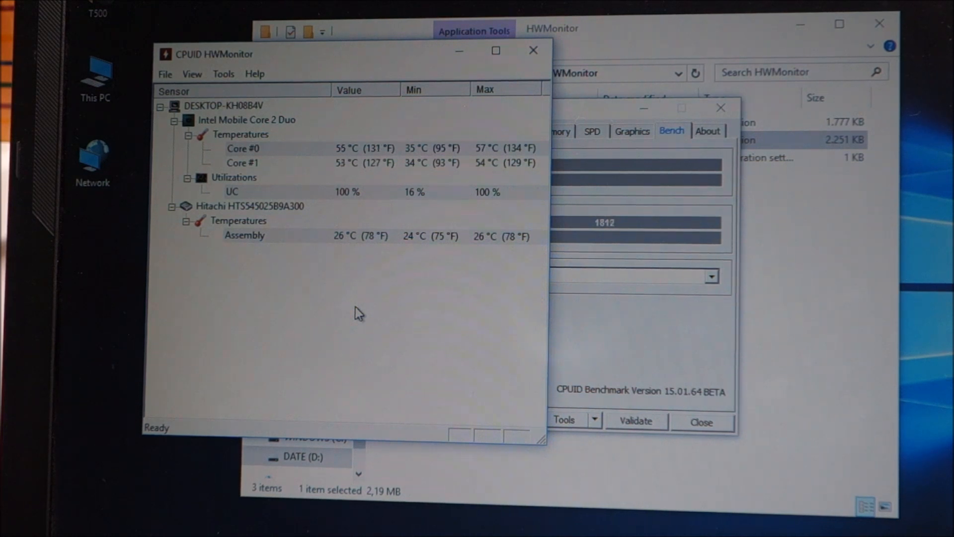
mouse_move(601, 344)
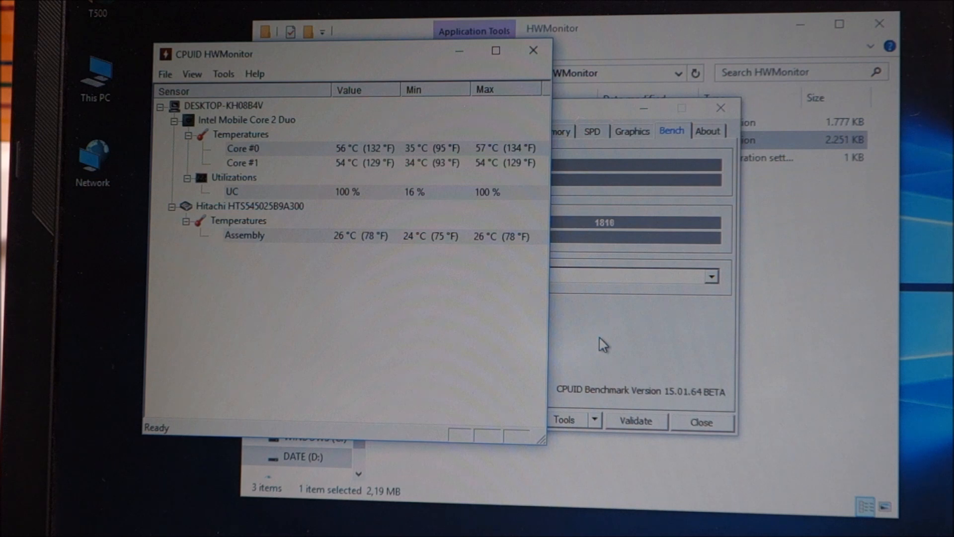
mouse_move(348, 154)
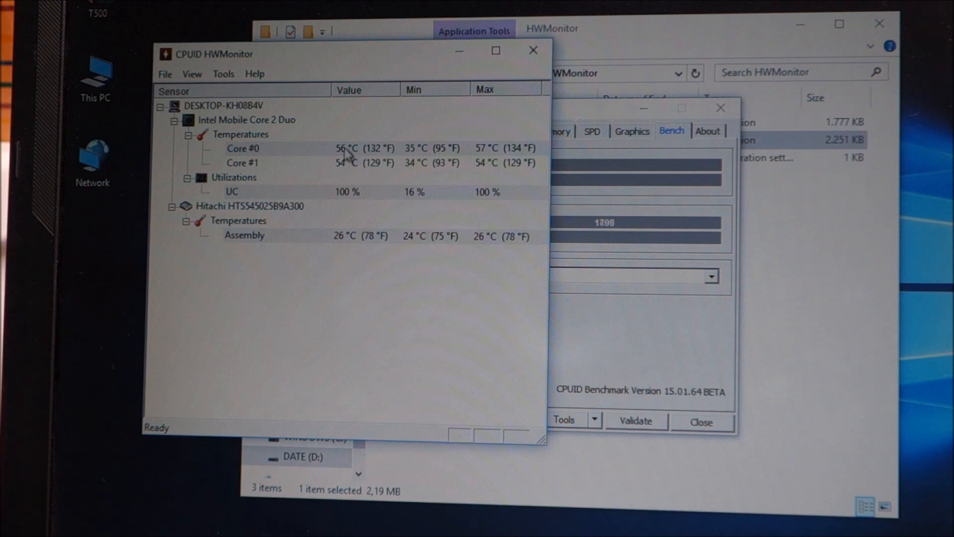
mouse_move(601, 327)
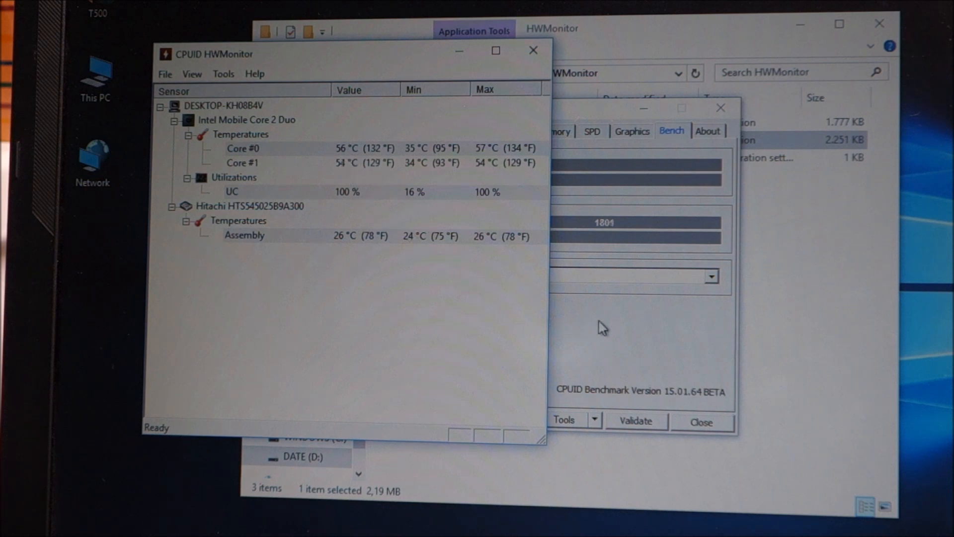